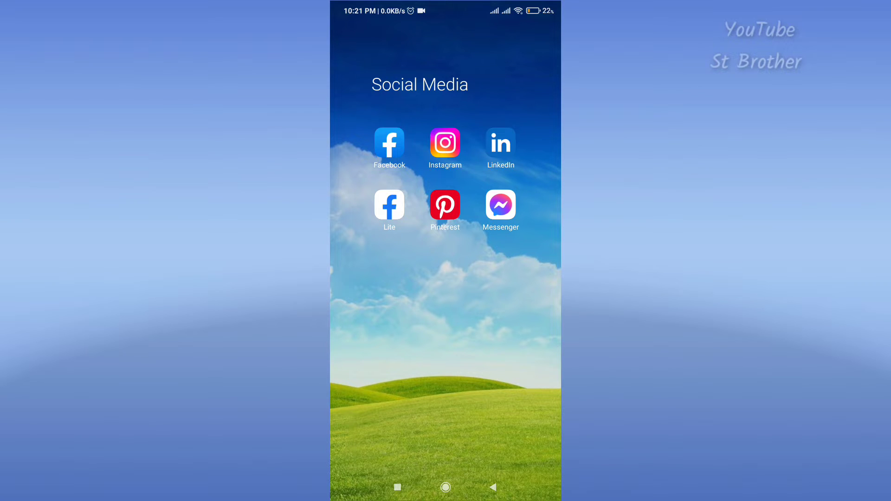
Launch Instagram from the Social Media folder and open the blue-tube sliding reel
{"action": "left_click", "coordinate": [445, 144]}
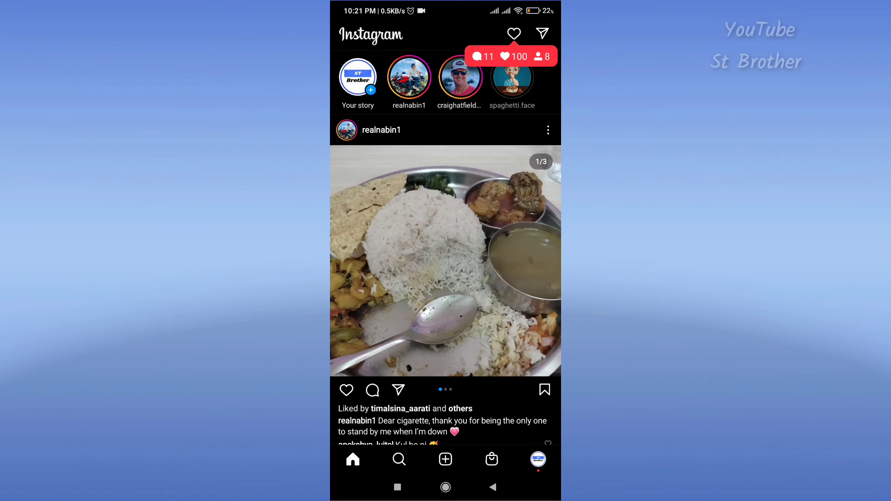
{"action": "left_click", "coordinate": [399, 459]}
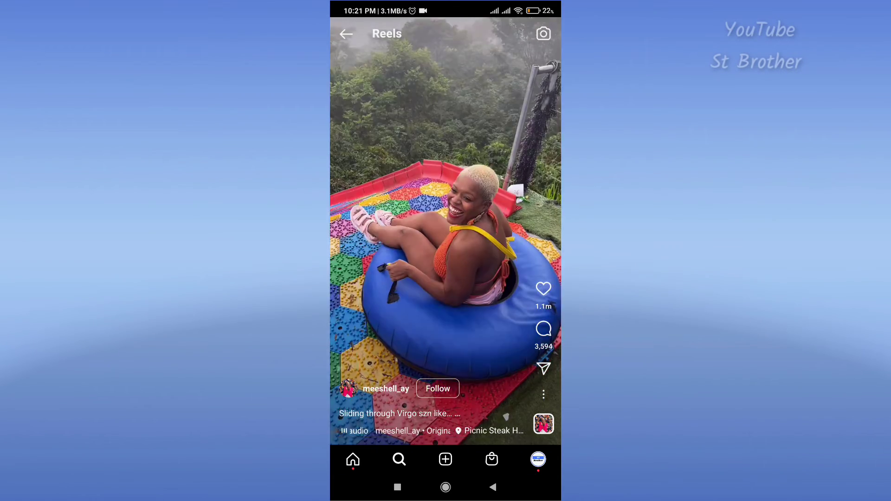
Bring up the reel's sharing options to get its link
{"action": "left_click", "coordinate": [542, 394]}
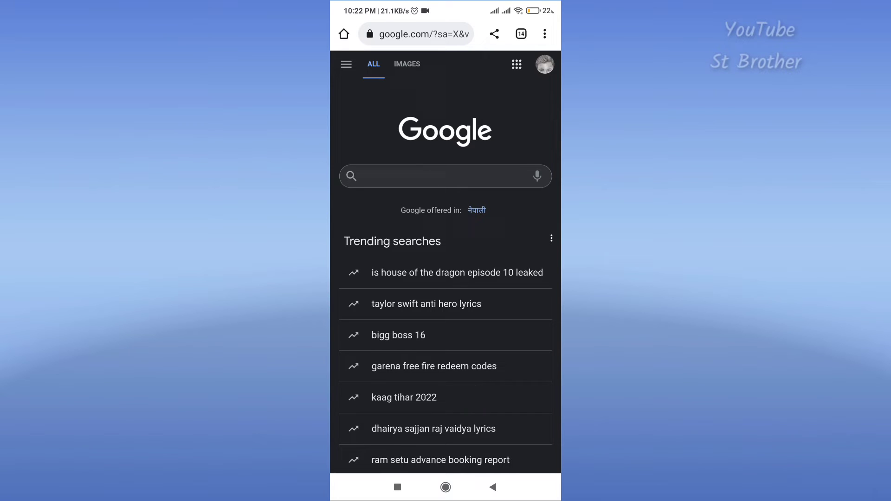
Rerun the recent 'igram io' Google search to see its results
{"action": "left_click", "coordinate": [445, 175]}
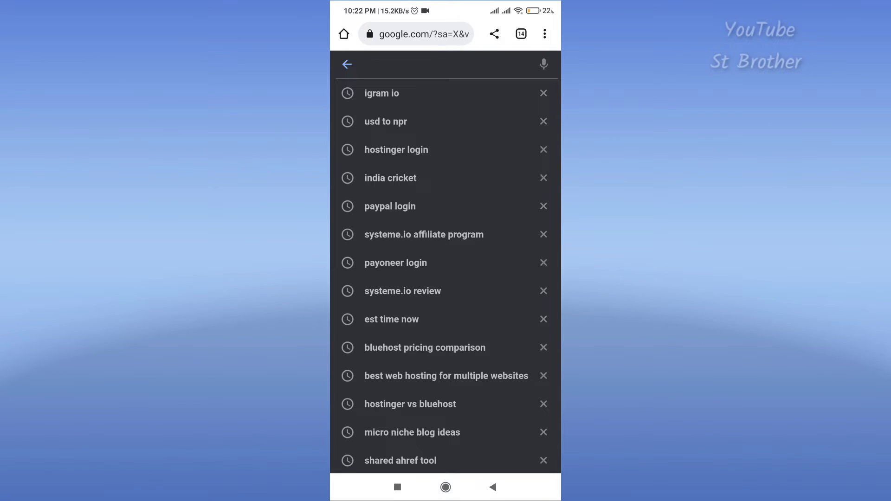
{"action": "left_click", "coordinate": [381, 93]}
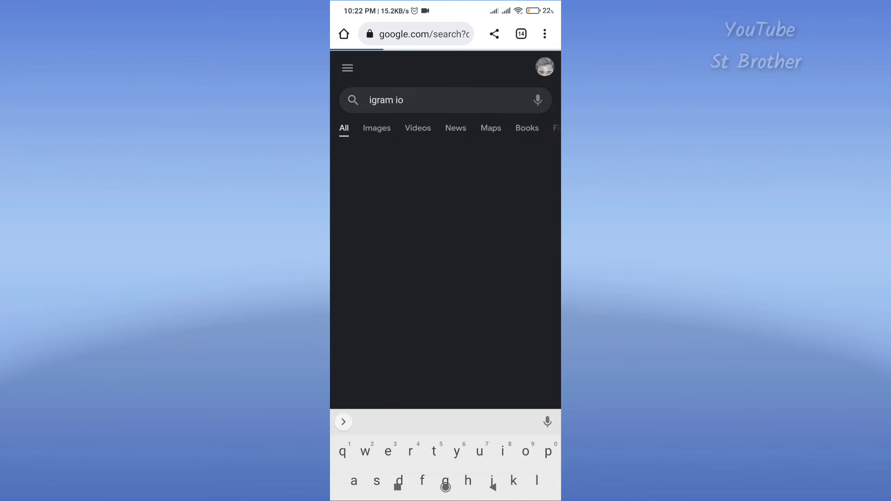
{"action": "key", "text": "Enter"}
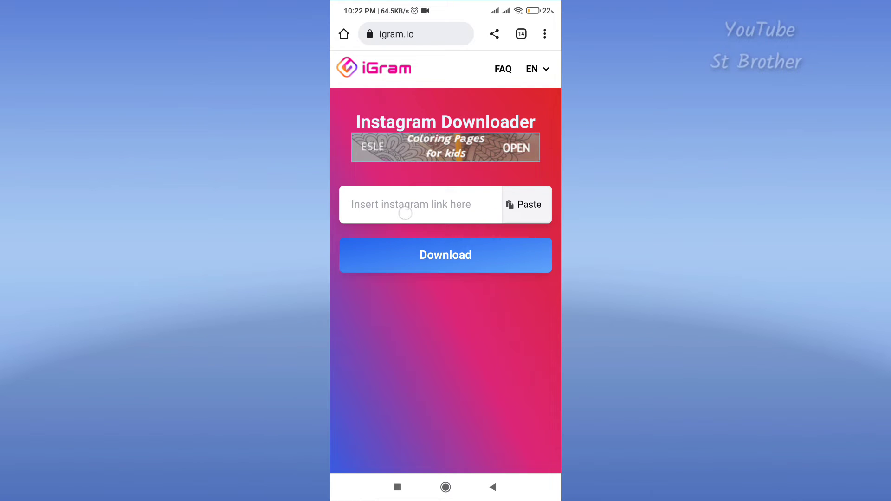
Open igram.io, paste the reel link into its field, and submit it
{"action": "left_click", "coordinate": [410, 205]}
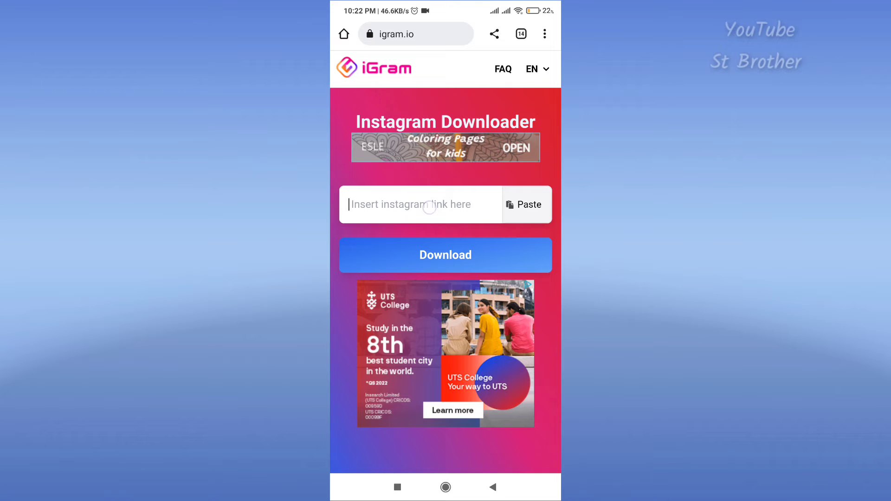
{"action": "left_click", "coordinate": [523, 205]}
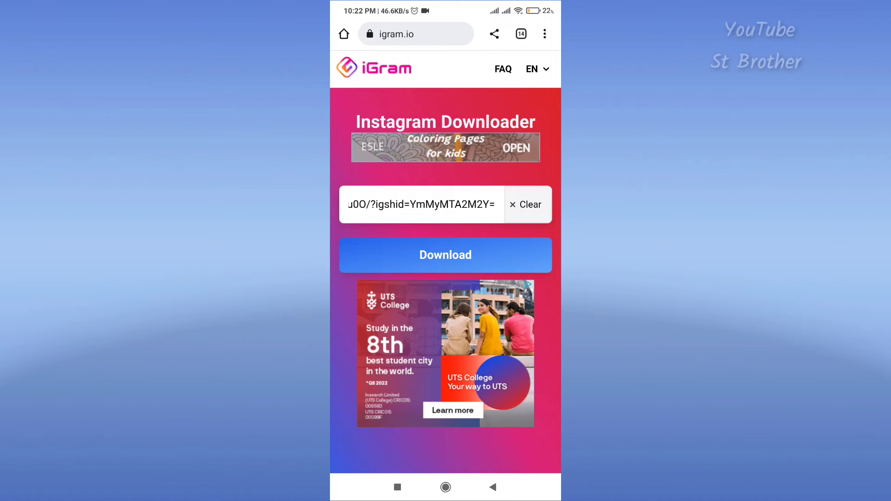
{"action": "left_click", "coordinate": [445, 255]}
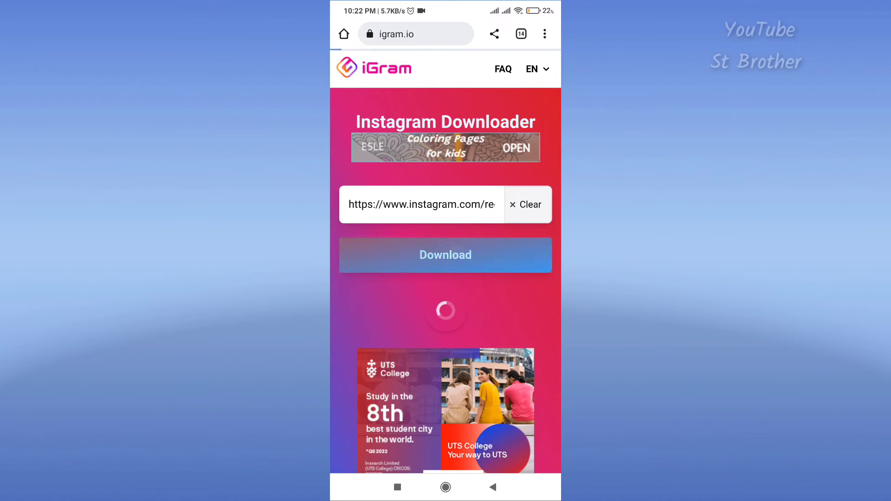
{"action": "left_click", "coordinate": [446, 254]}
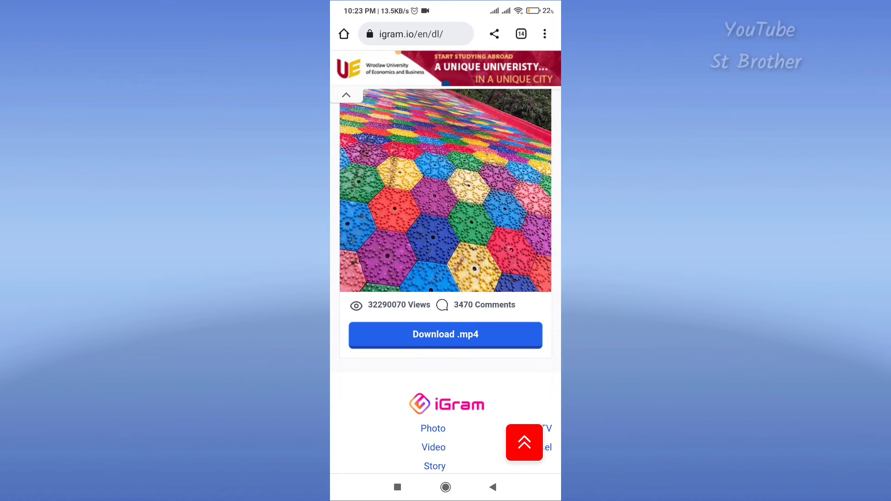
Request the reel as an .mp4 and close the popup sheet
{"action": "left_click", "coordinate": [445, 334]}
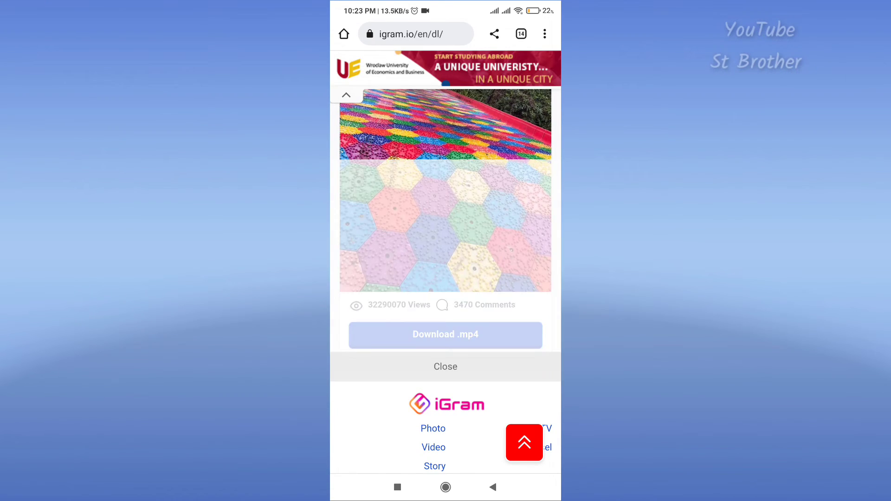
{"action": "left_click", "coordinate": [445, 334]}
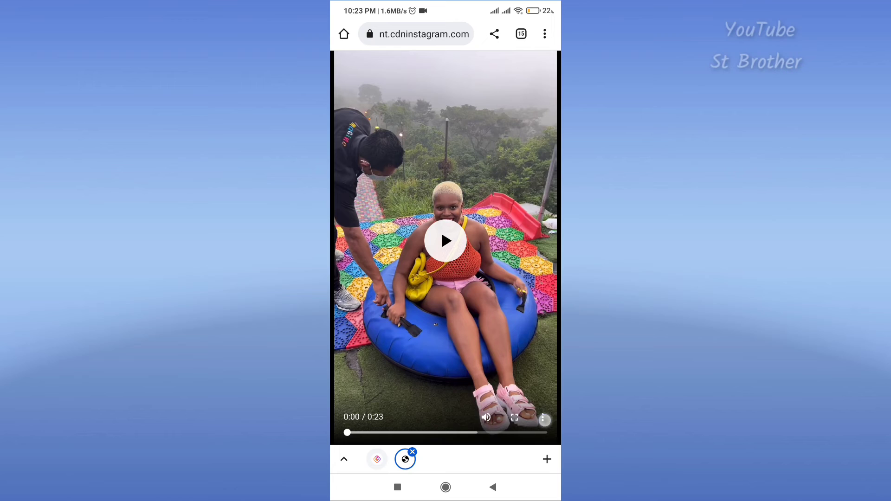
Download the 17.96 MB reel video from the player menu and open it
{"action": "left_click", "coordinate": [544, 418]}
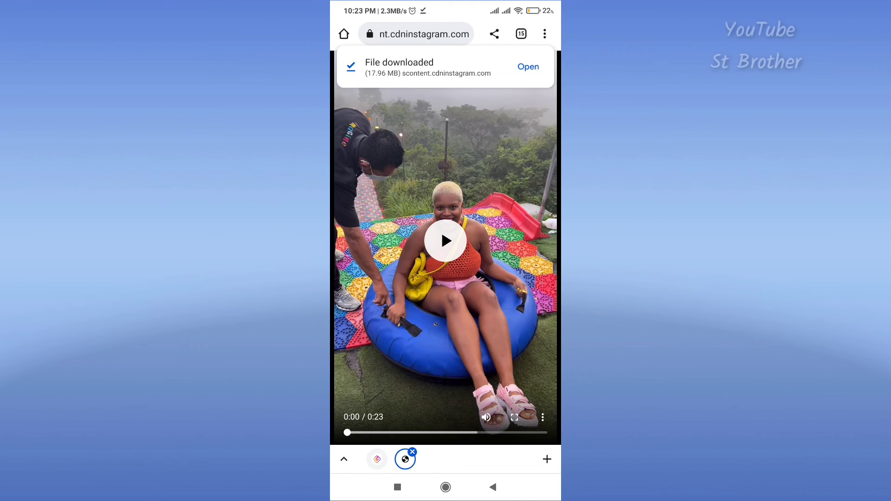
{"action": "left_click", "coordinate": [527, 67]}
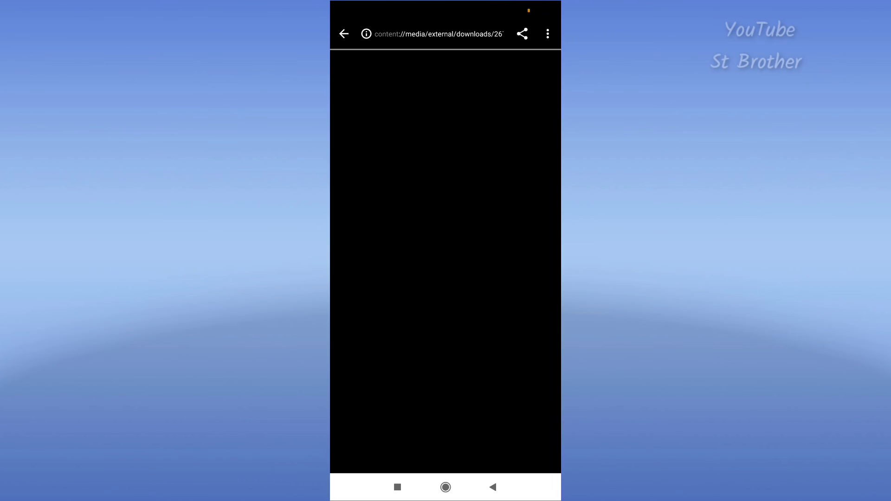